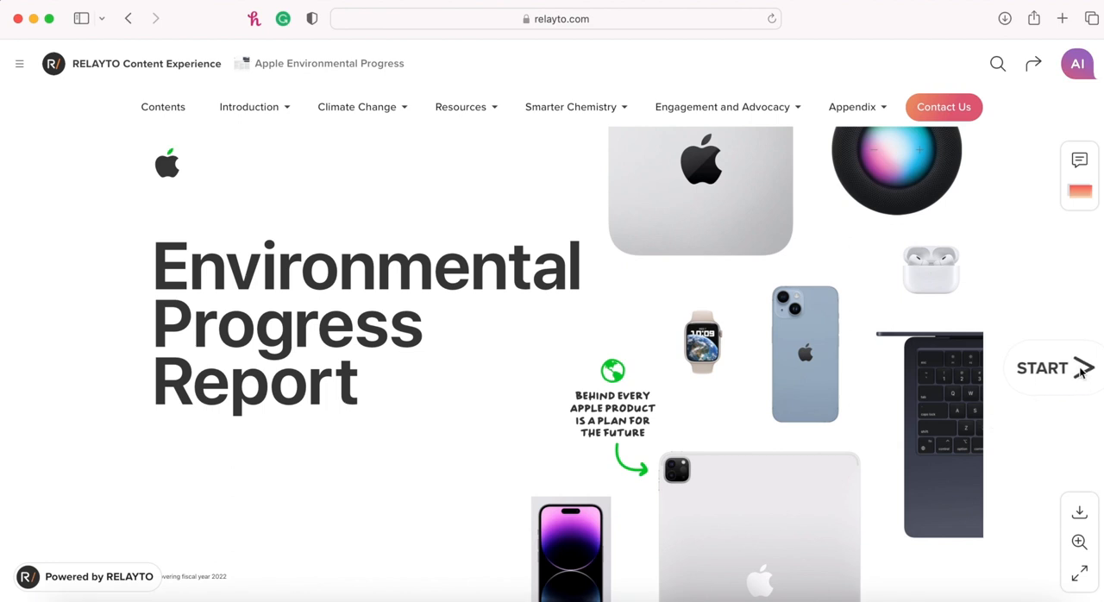
# - Page through the Apple report from the cover, Contents and Reflections to Our environmental strategy
pyautogui.click(1080, 369)
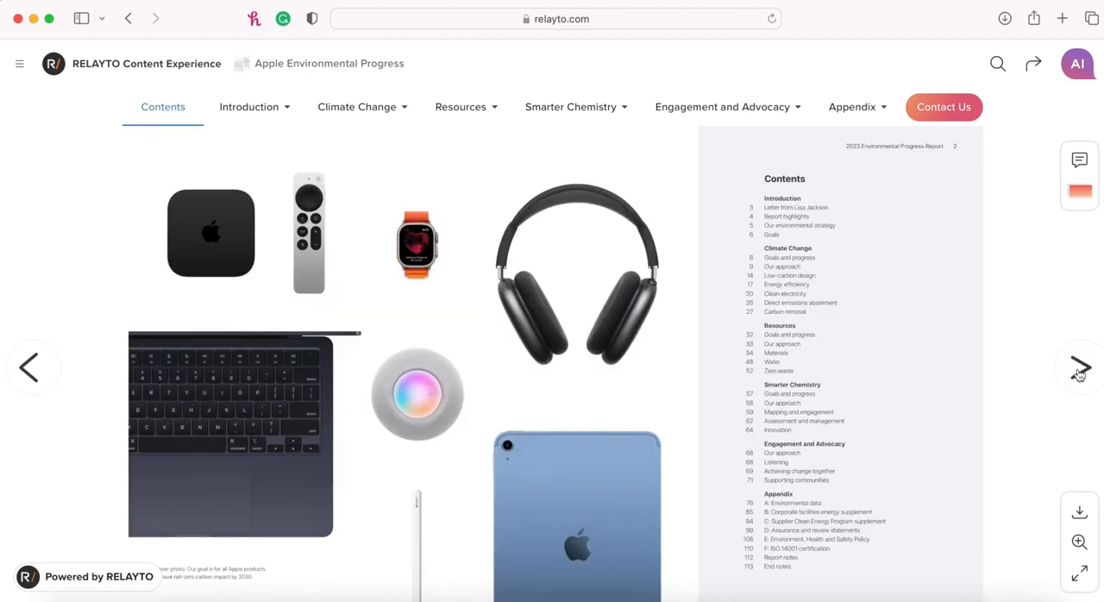
pyautogui.click(1077, 364)
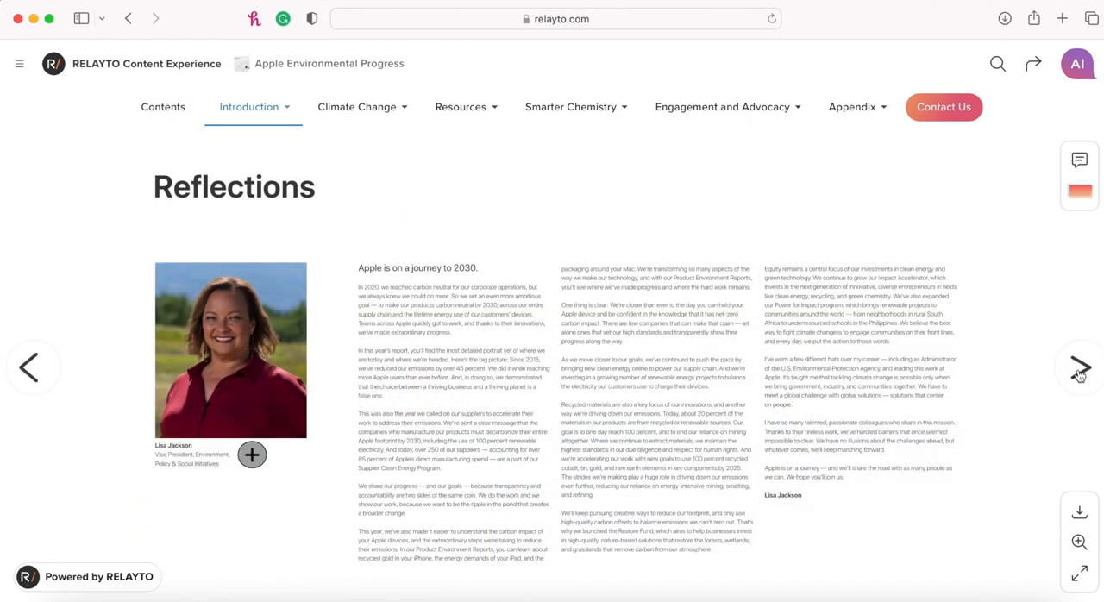
pyautogui.click(1078, 383)
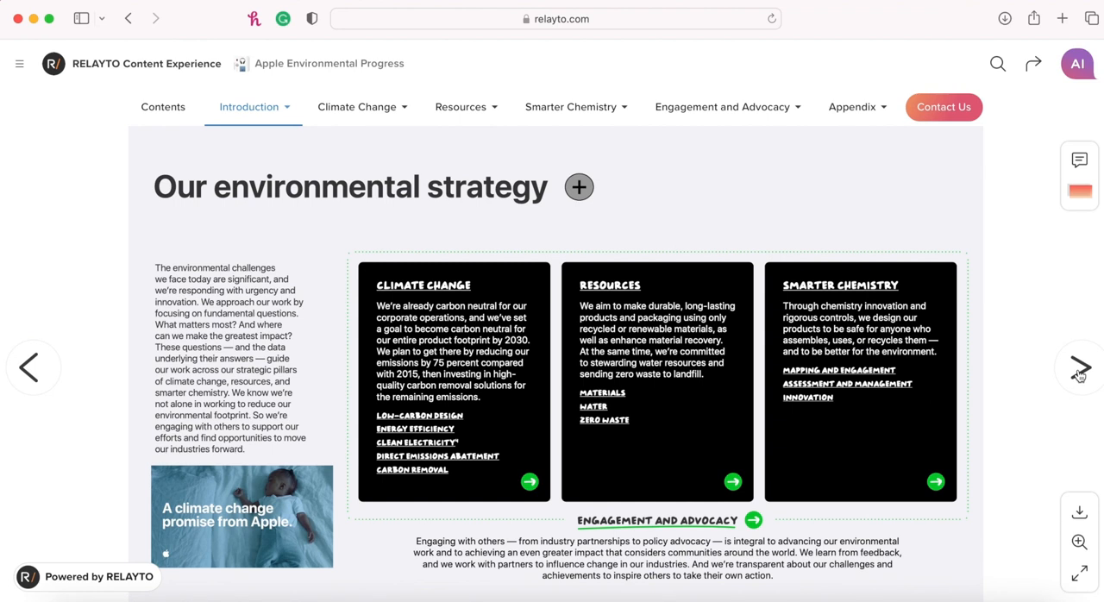
pyautogui.moveTo(770, 134)
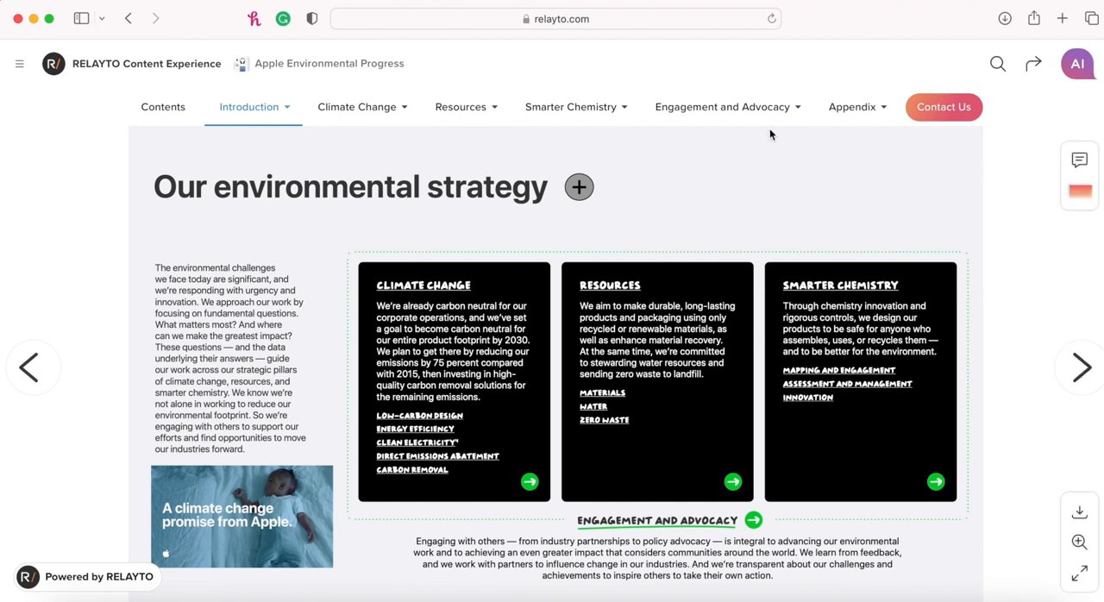
pyautogui.moveTo(833, 111)
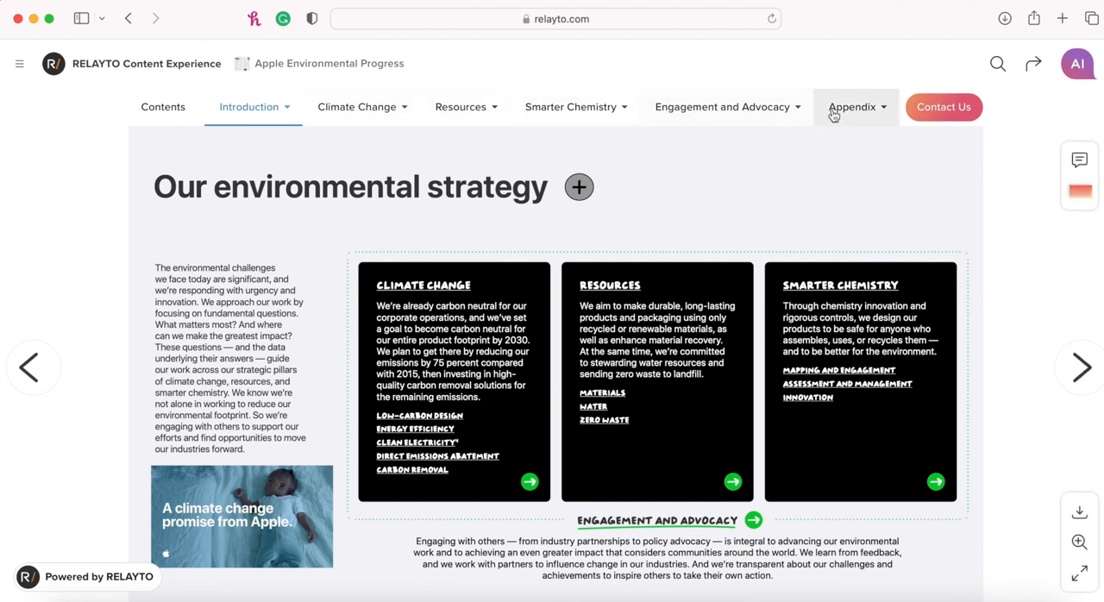
pyautogui.moveTo(385, 116)
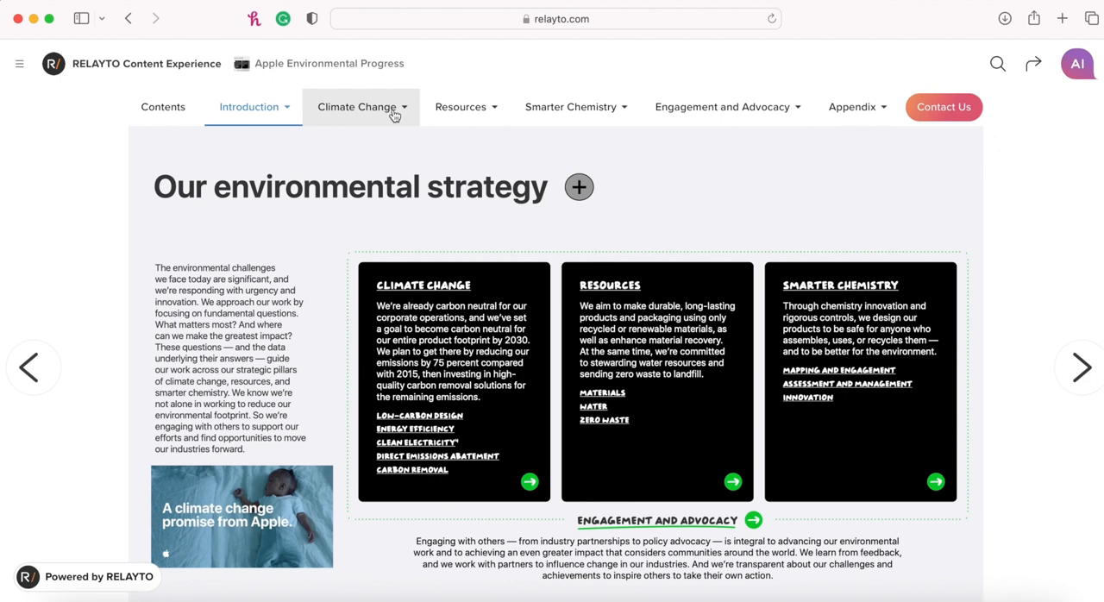
# - Jump to the Energy efficiency section from the Climate Change menu
pyautogui.click(355, 106)
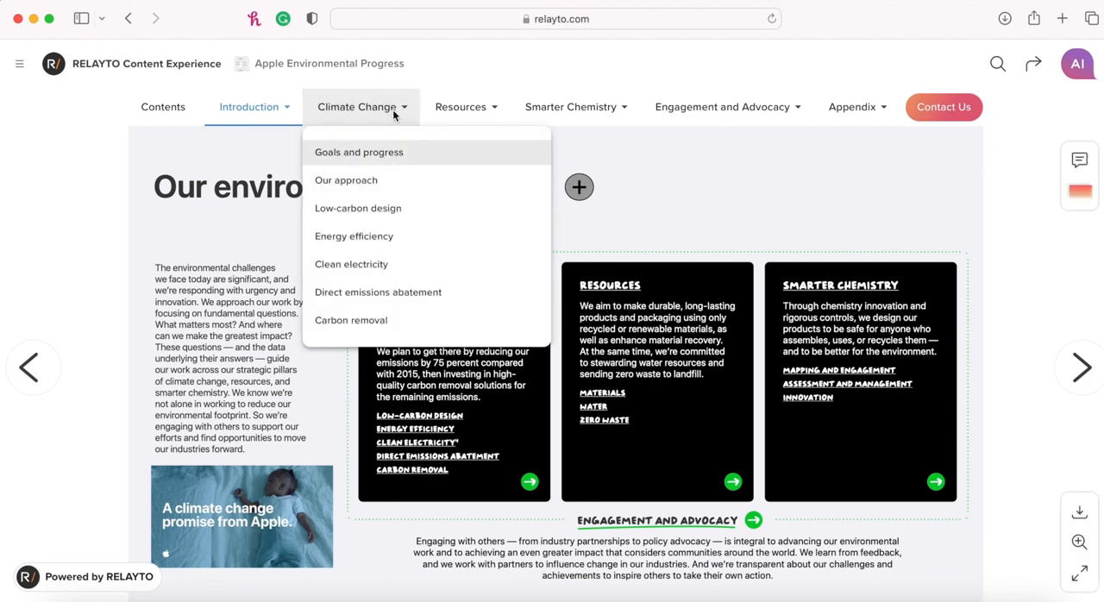
pyautogui.moveTo(369, 240)
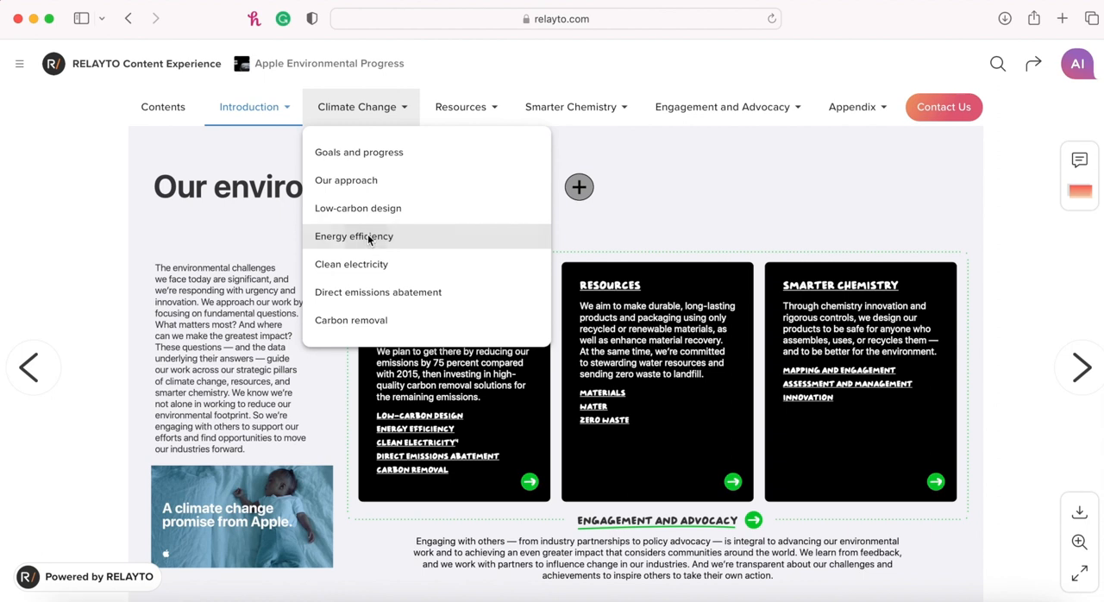
pyautogui.click(353, 237)
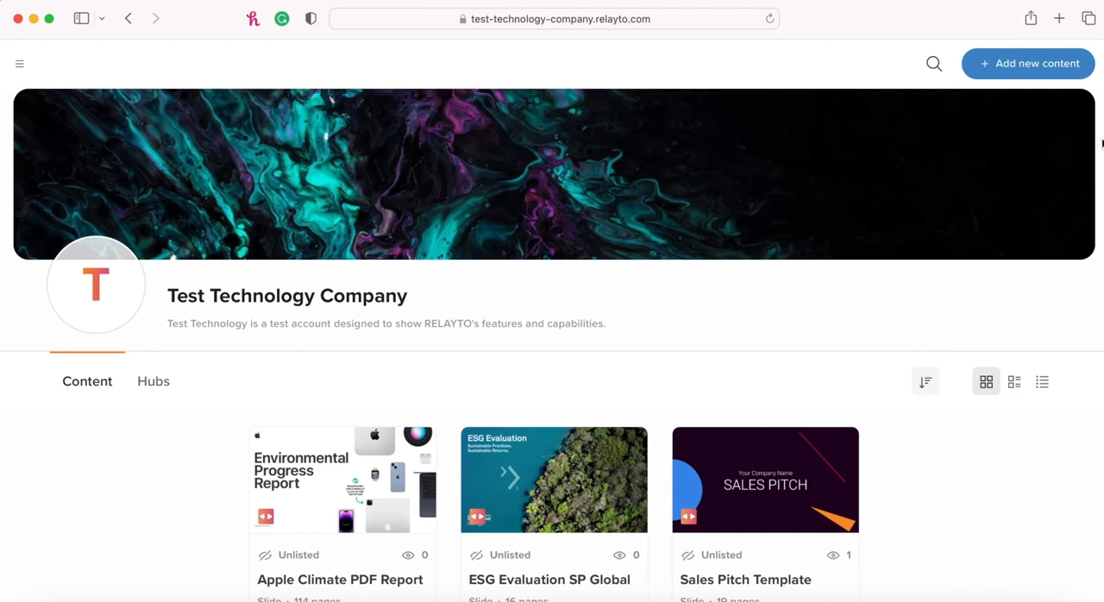
# - Upload the Apple PDF as new content via Add new content and Browse files
pyautogui.click(1043, 67)
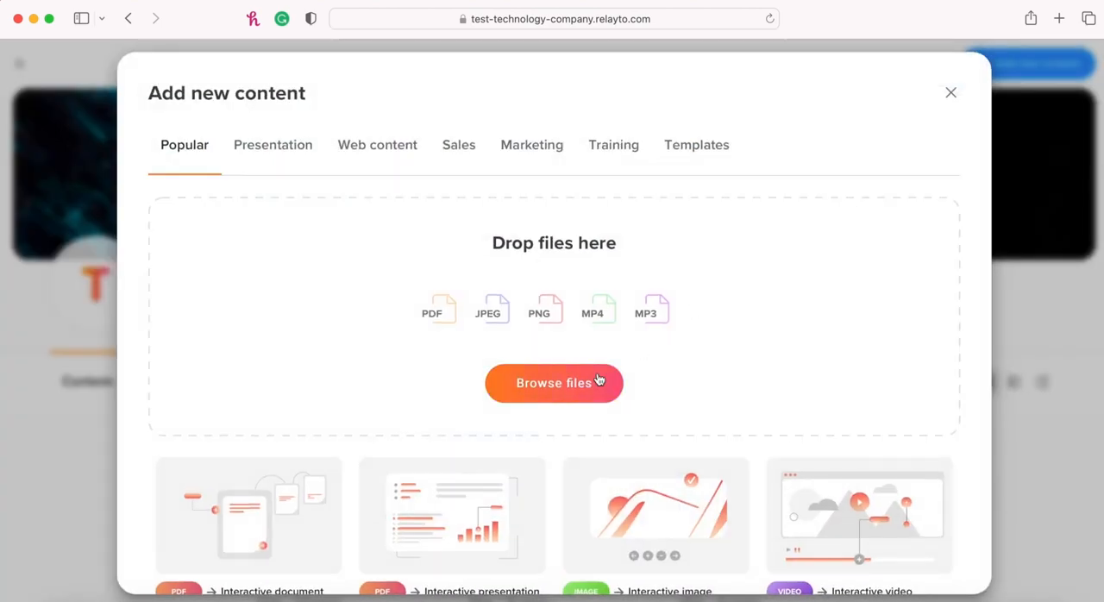
pyautogui.click(554, 382)
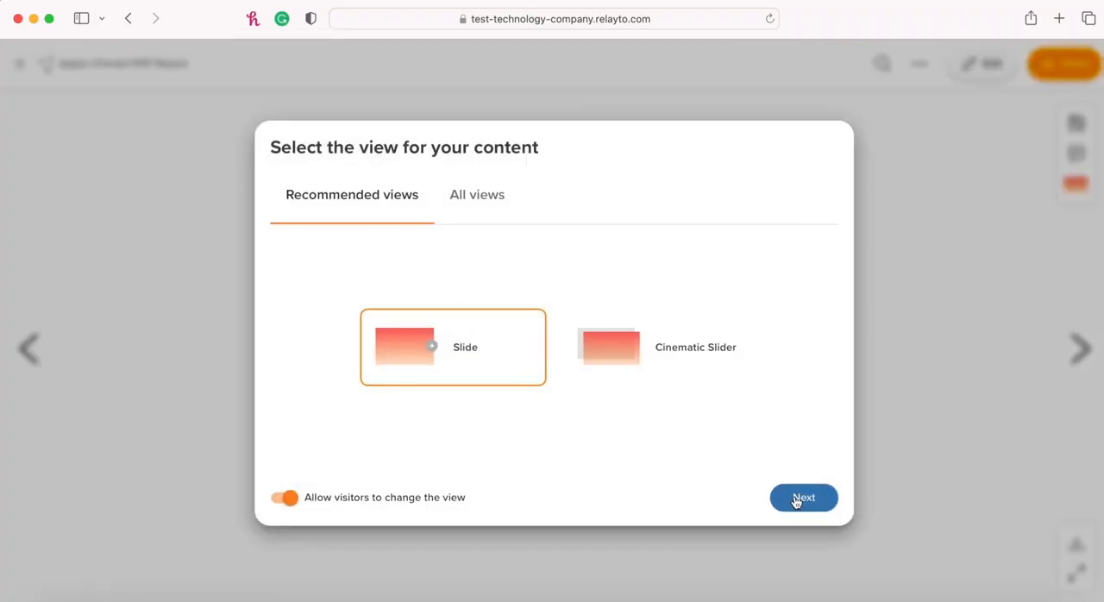
# - Keep Slide view and save the Apple Climate PDF Report's title and privacy details
pyautogui.click(803, 498)
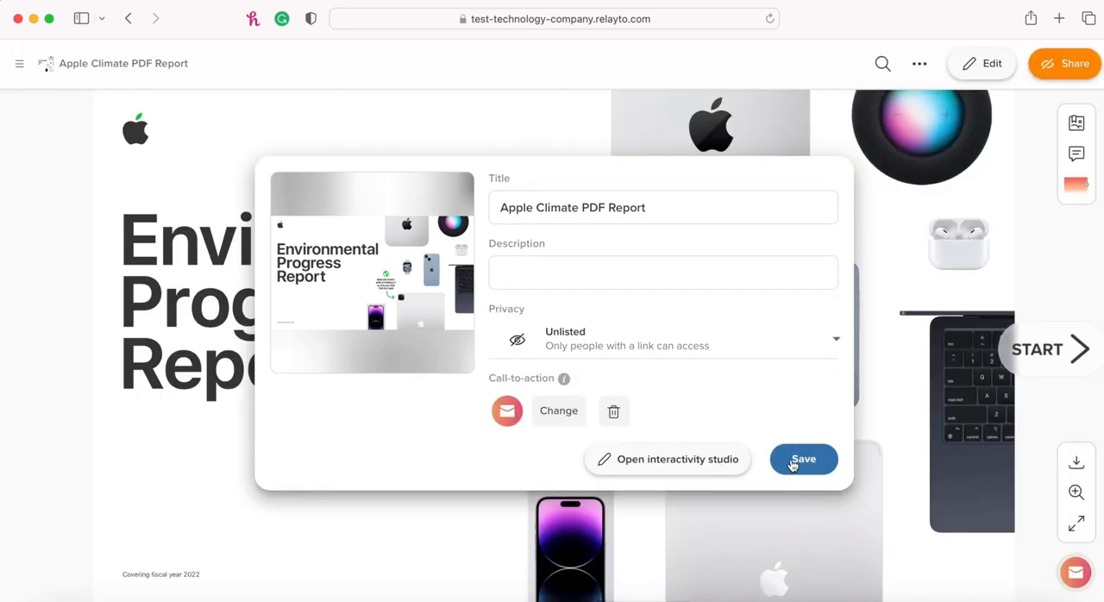
pyautogui.click(803, 458)
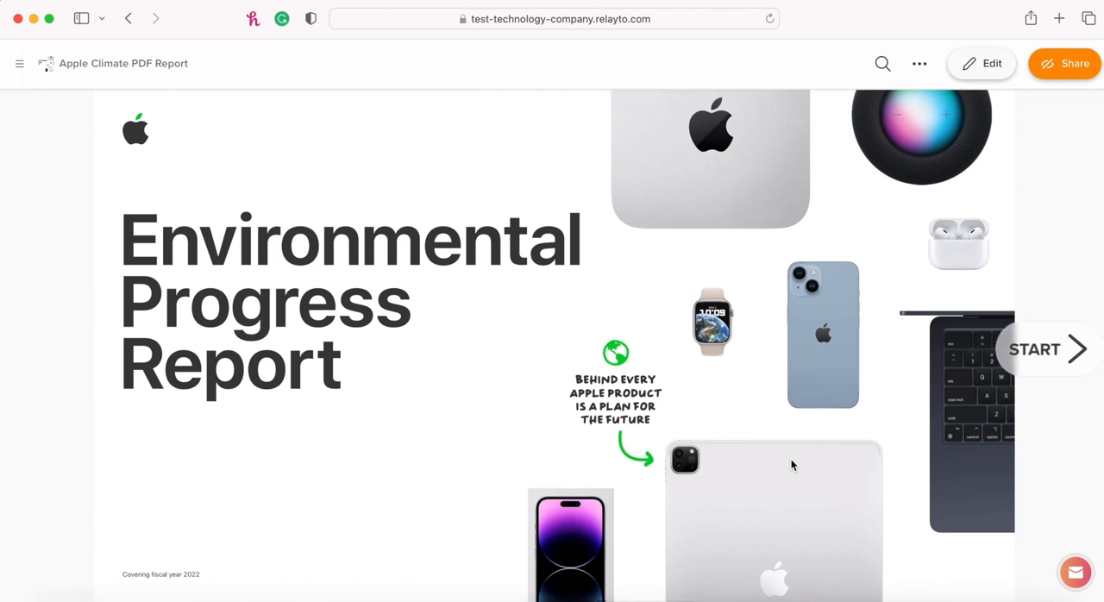
# - Open the Apple Climate PDF Report in the editor and show the Page options
pyautogui.click(981, 63)
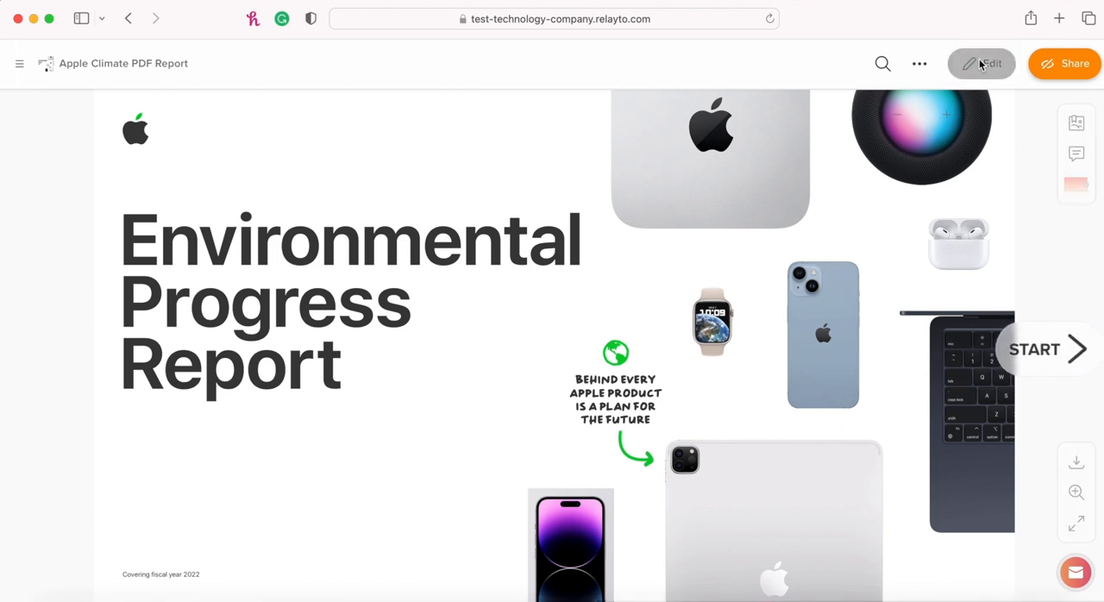
pyautogui.click(981, 63)
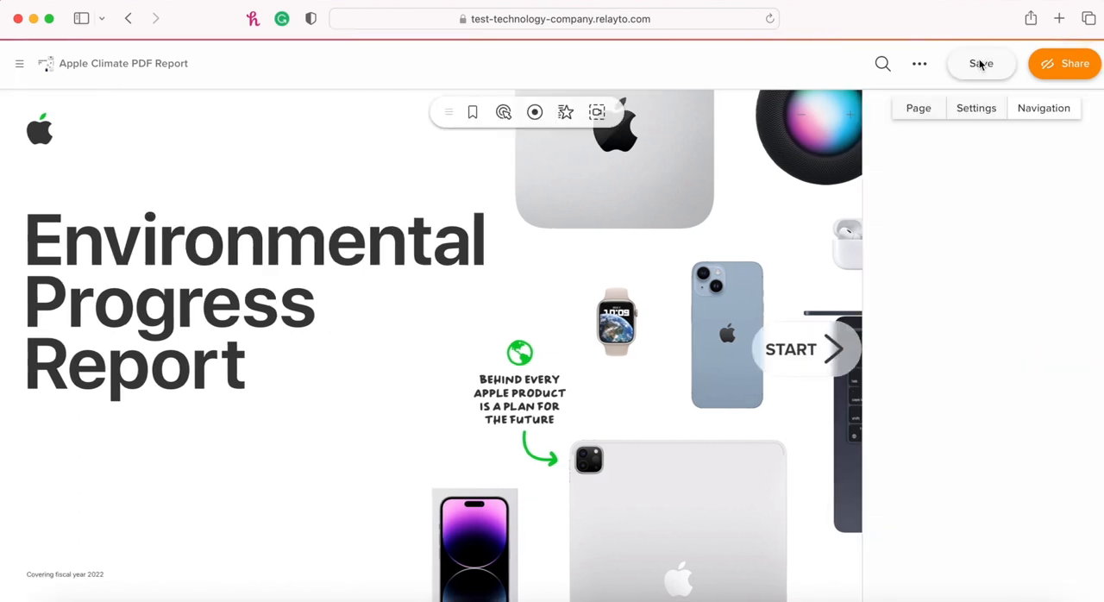
pyautogui.click(975, 108)
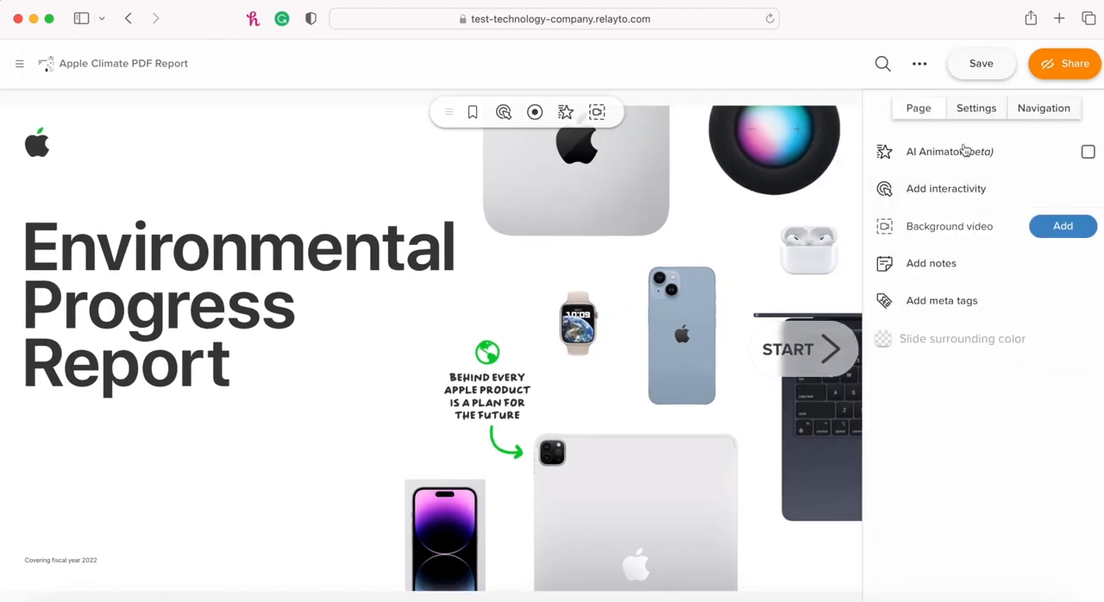
pyautogui.moveTo(933, 189)
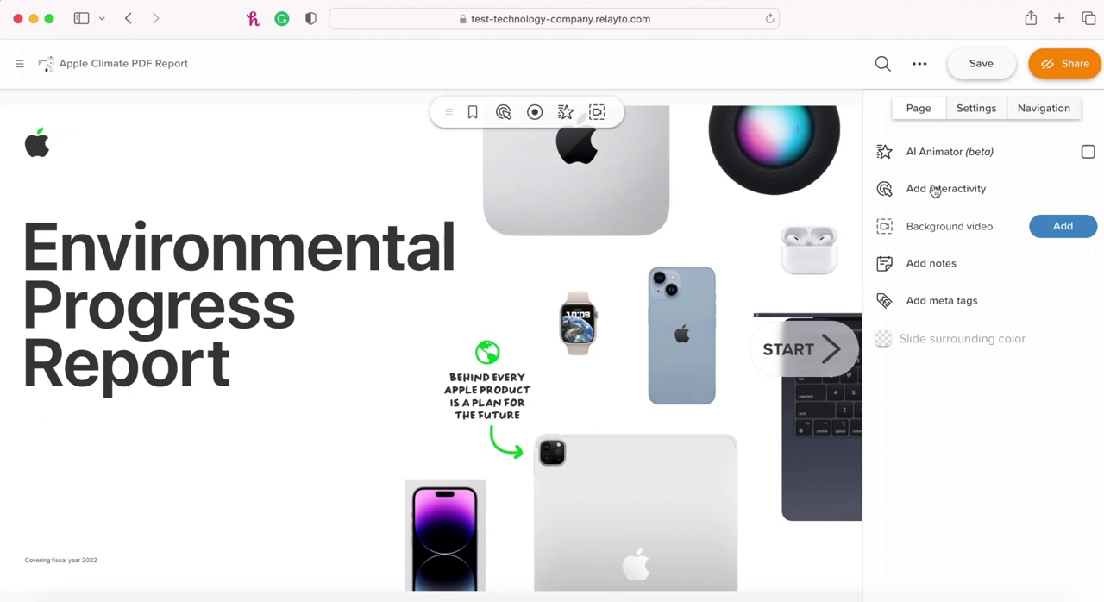
pyautogui.moveTo(935, 192)
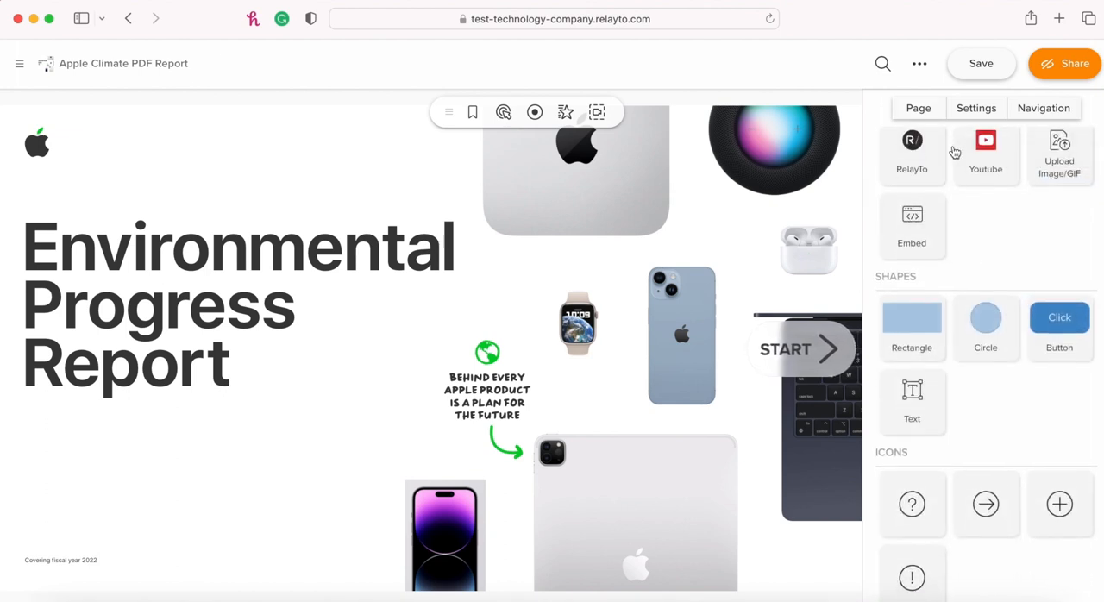
# - Scroll through the shapes, icons, images, video, audio and widget elements
pyautogui.scroll(-3)
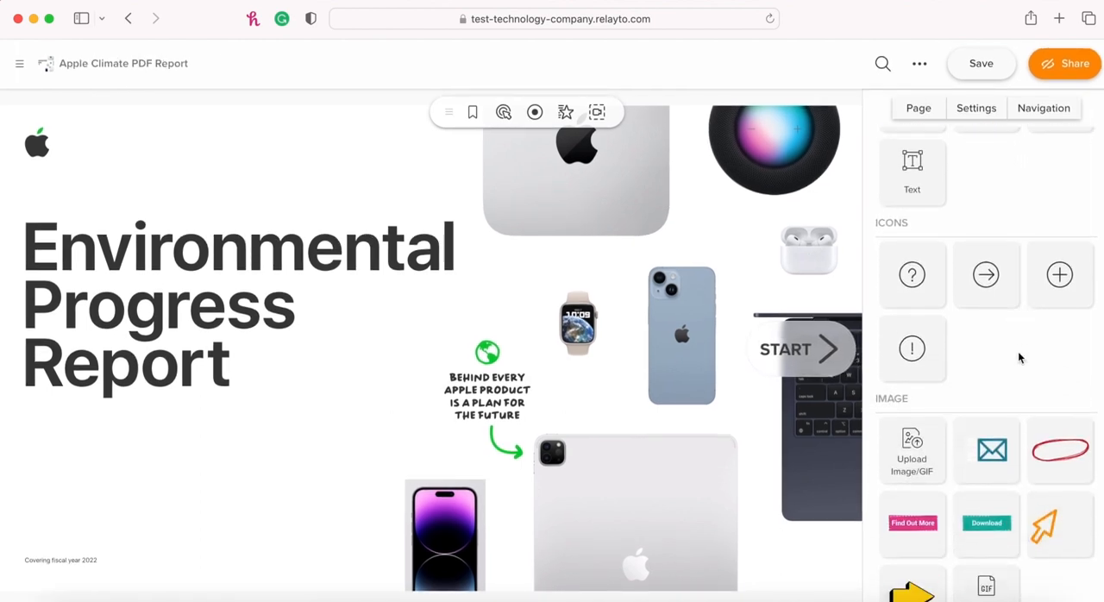
pyautogui.scroll(-3)
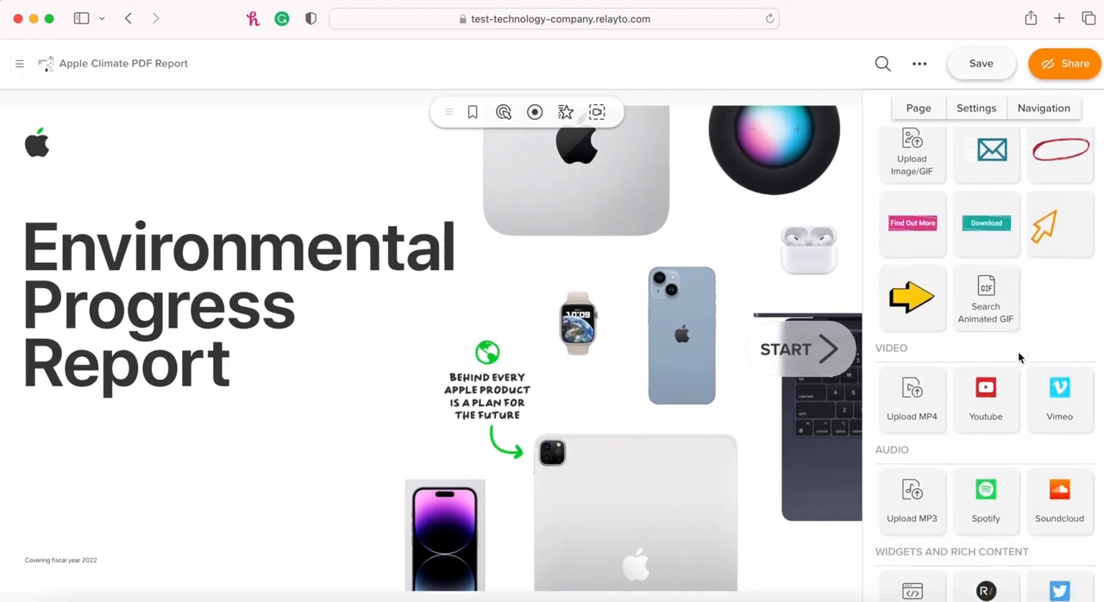